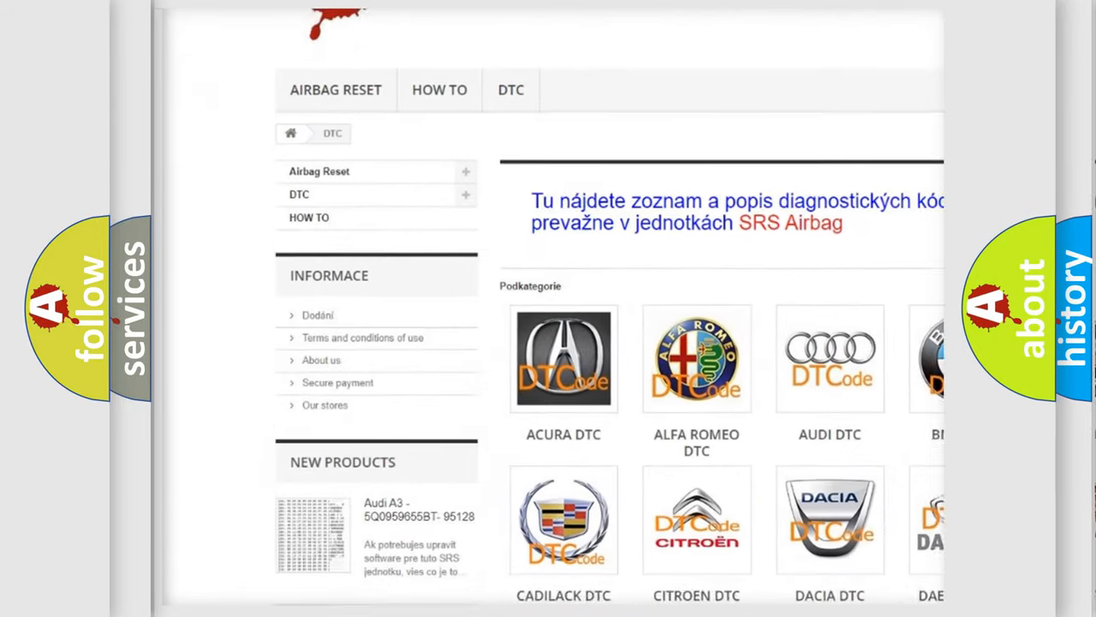
# Reveal the P2628 Description explaining poor Gauge Control Module–MICU communication and recommended input tests
pyautogui.scroll(-3)
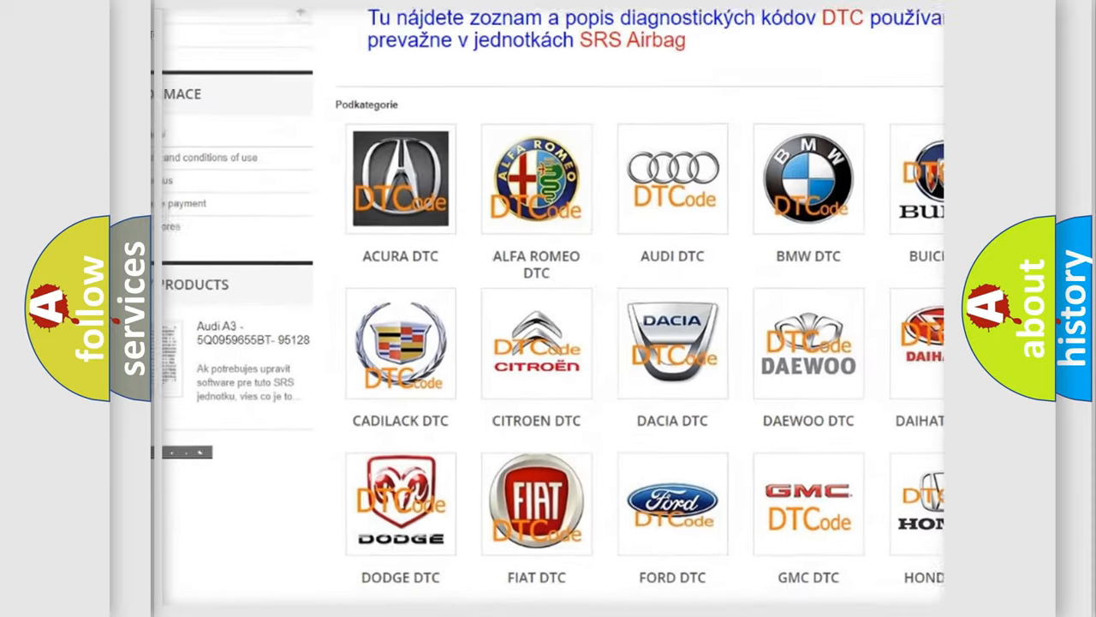
pyautogui.scroll(-3)
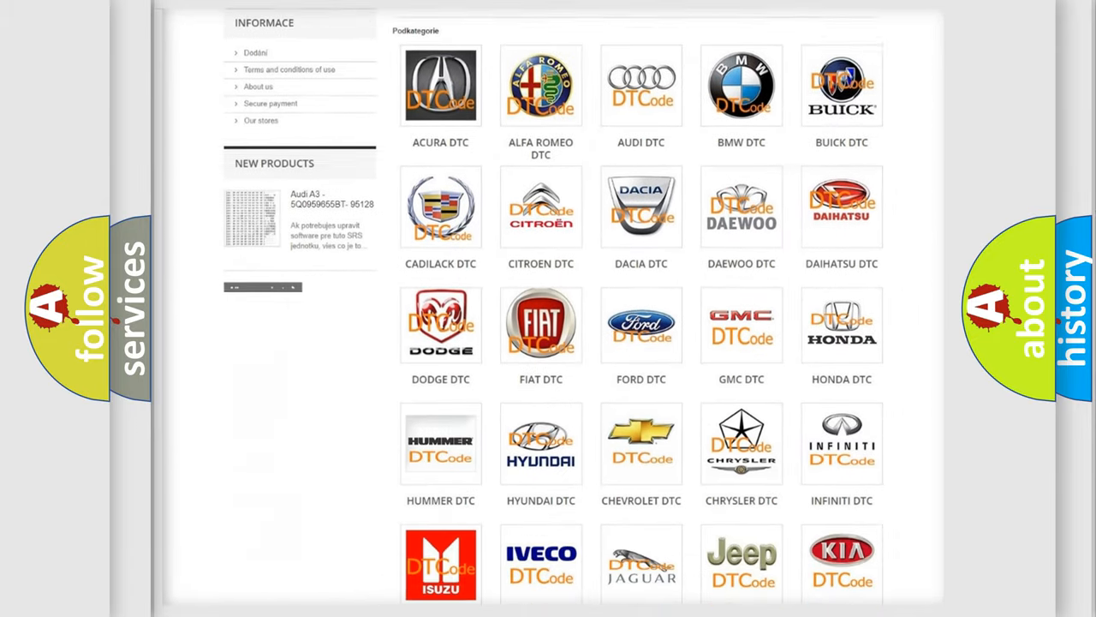
pyautogui.scroll(-3)
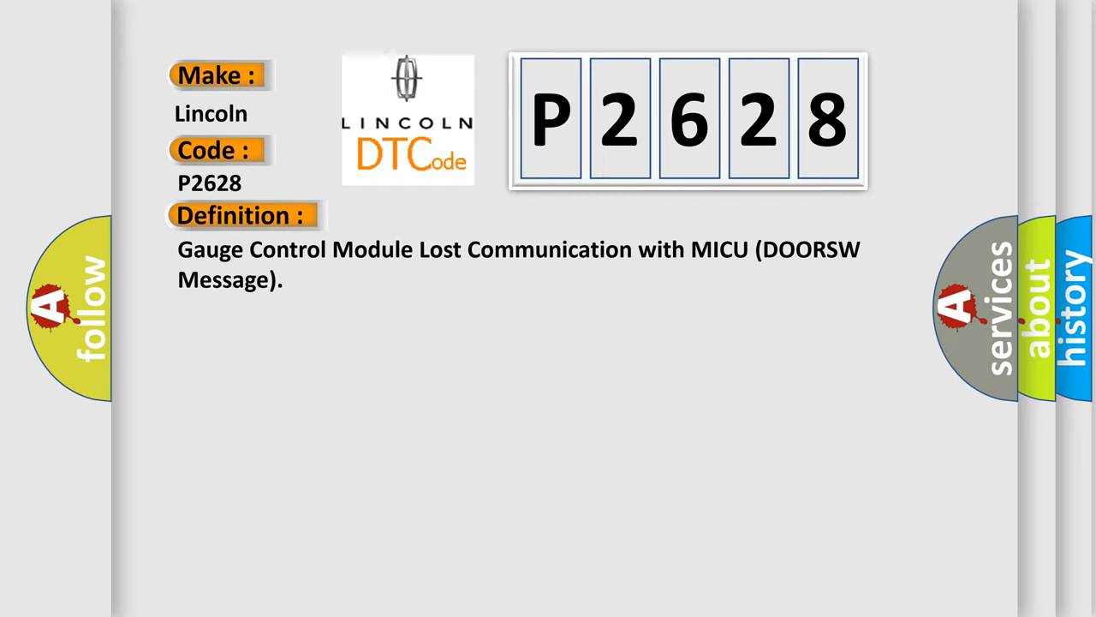
pyautogui.click(445, 216)
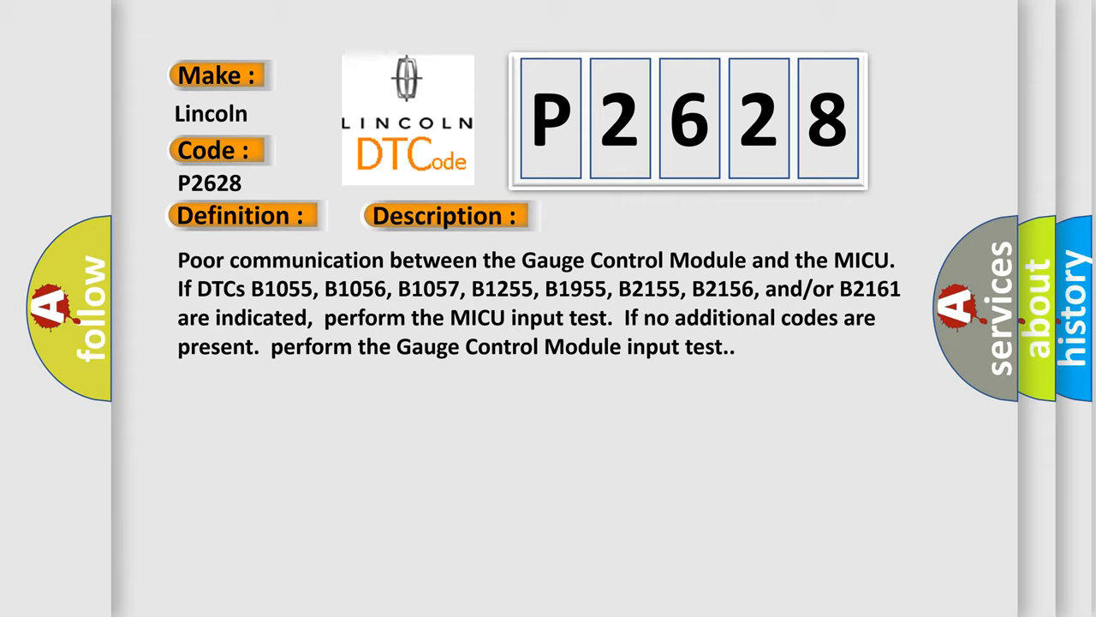